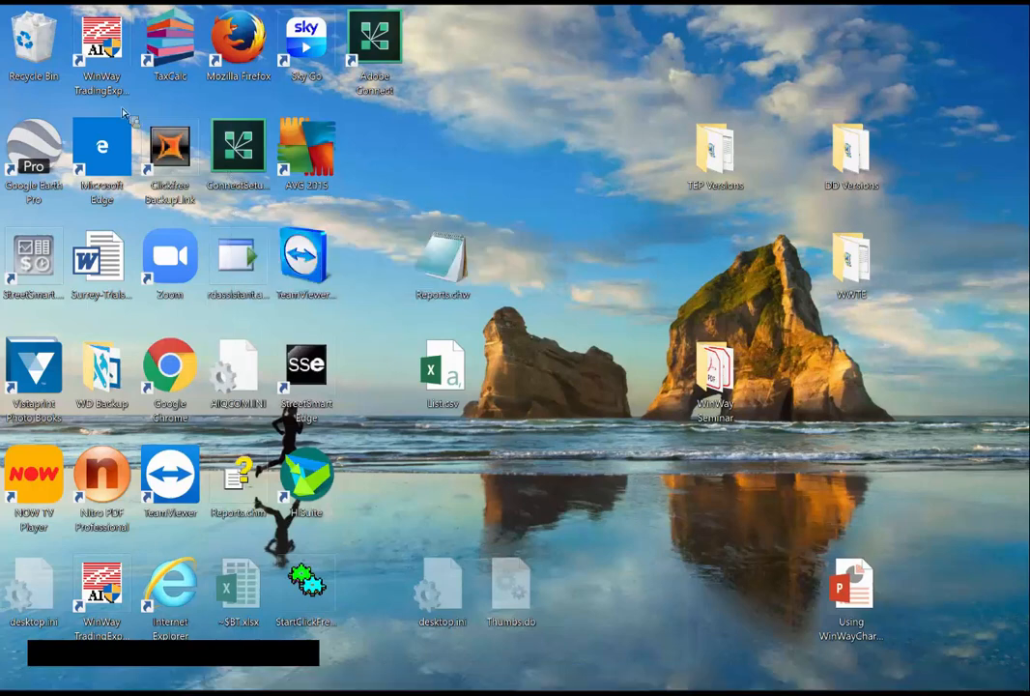
mouse_move(170, 17)
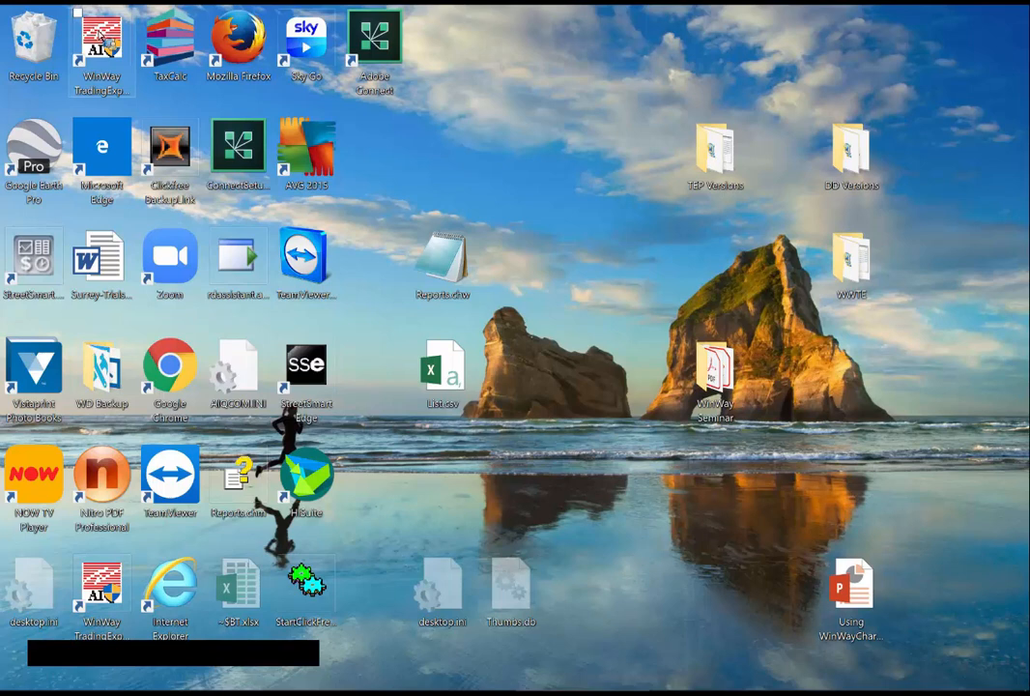
Launch WinWay TradingExpert Pro 2.11 from its desktop shortcut, bringing up the quick launch toolbar
double_click(101, 39)
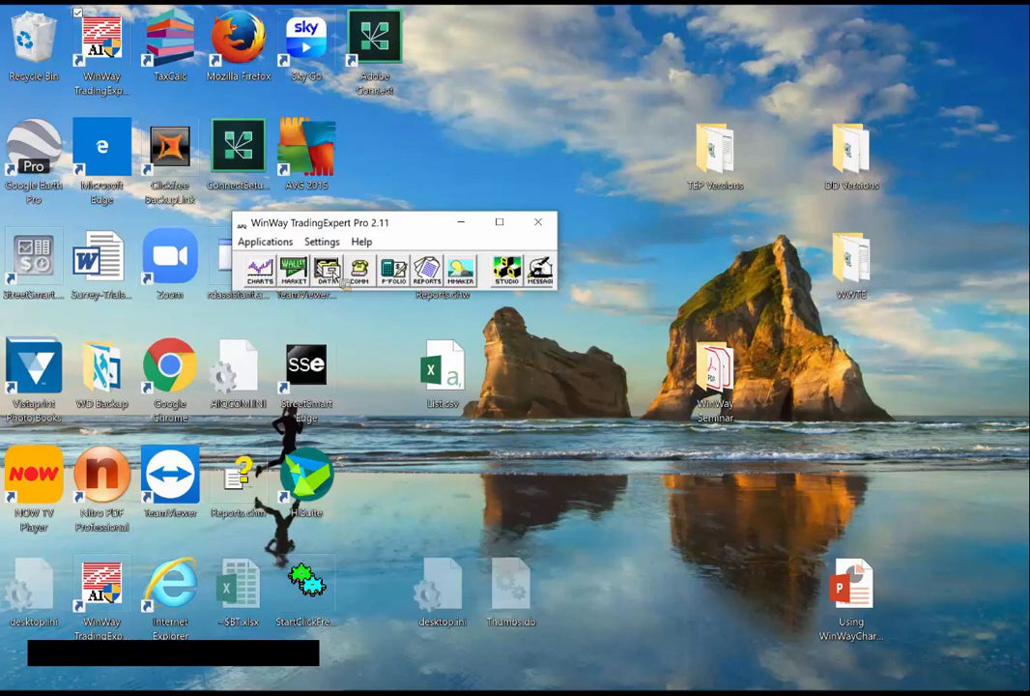
mouse_move(410, 294)
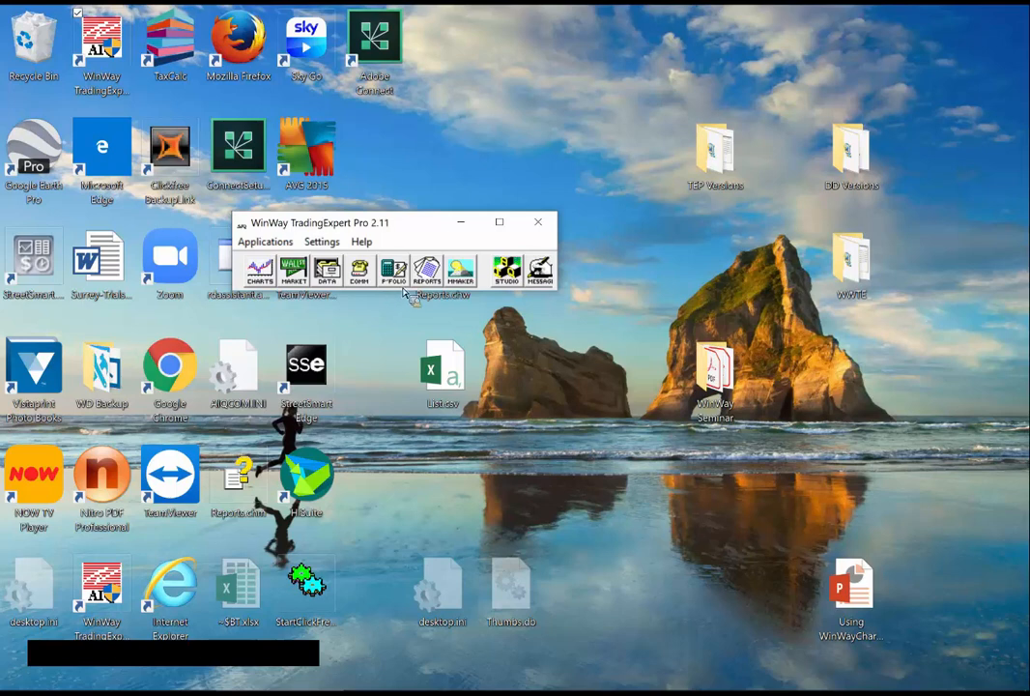
mouse_move(393, 271)
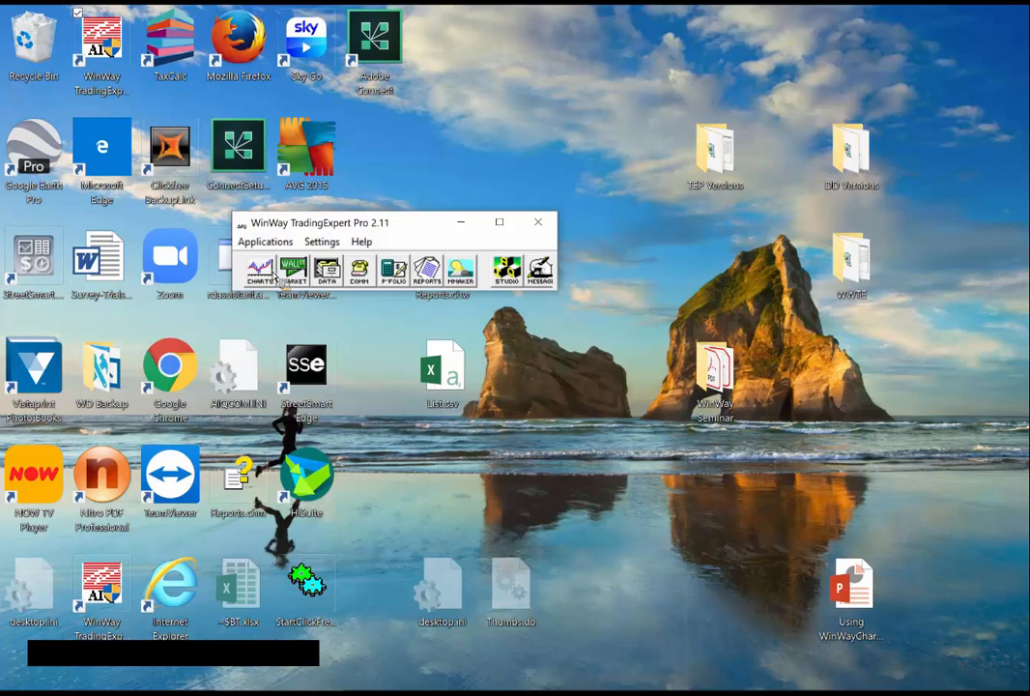
mouse_move(259, 271)
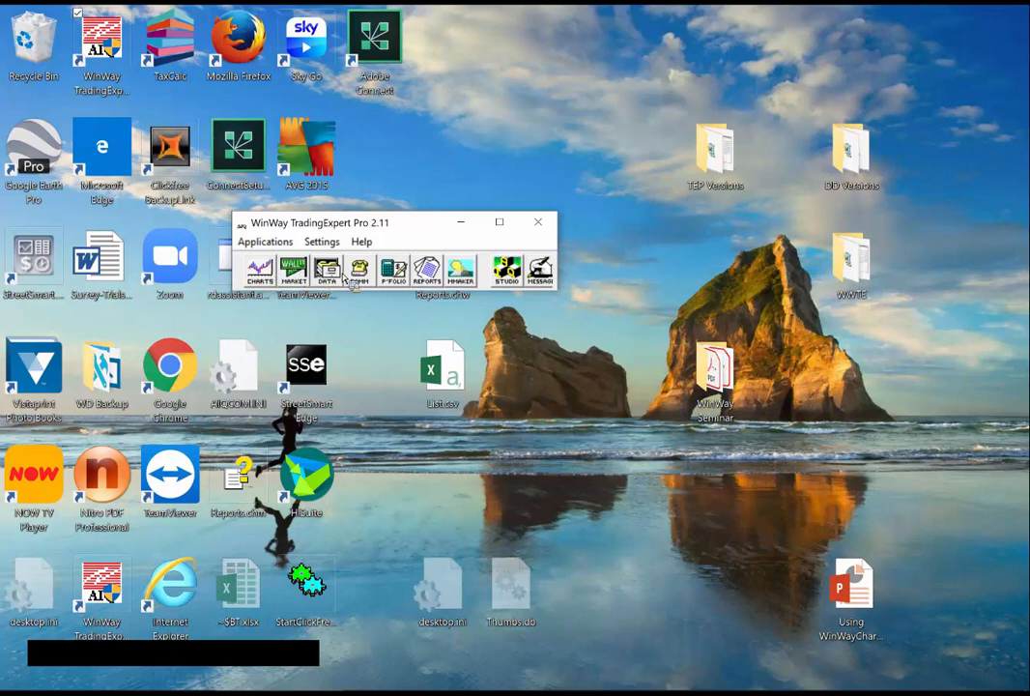
mouse_move(391, 275)
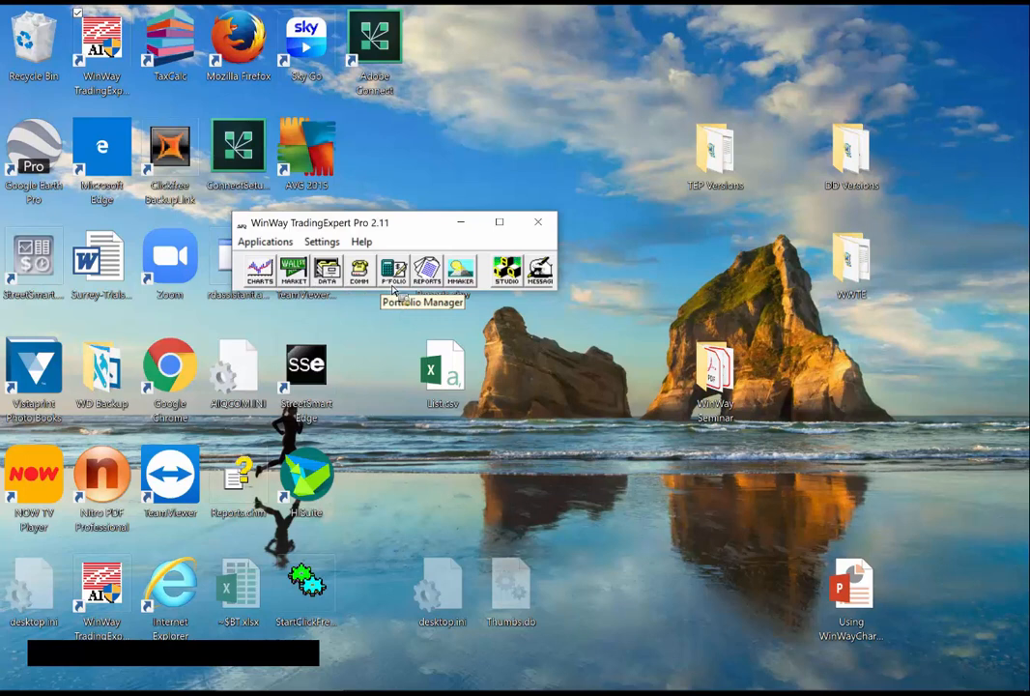
mouse_move(448, 308)
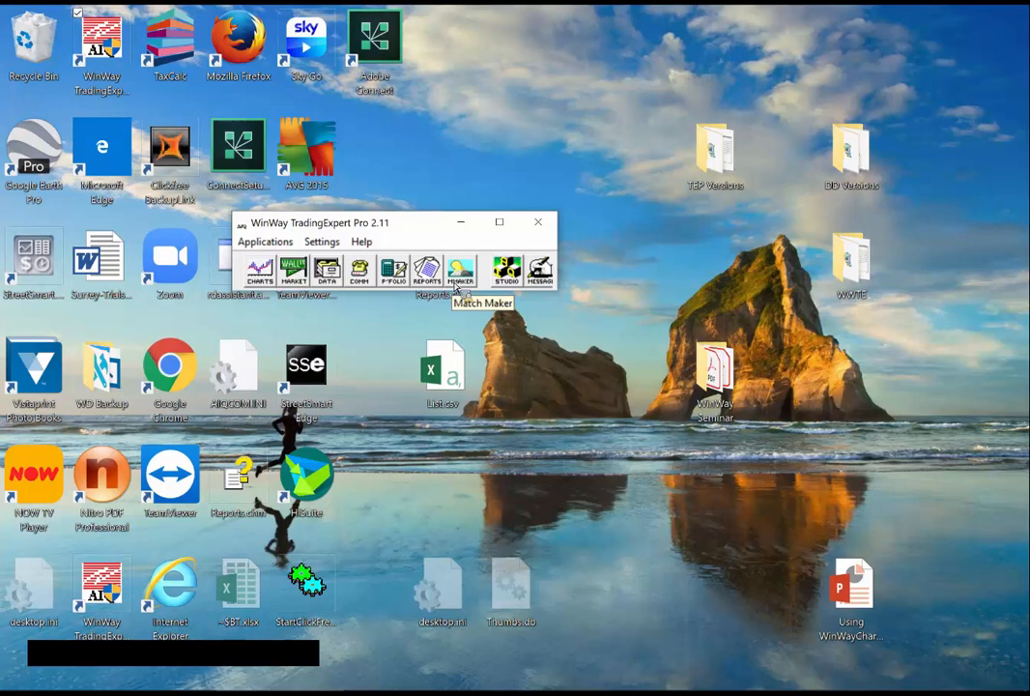
mouse_move(460, 274)
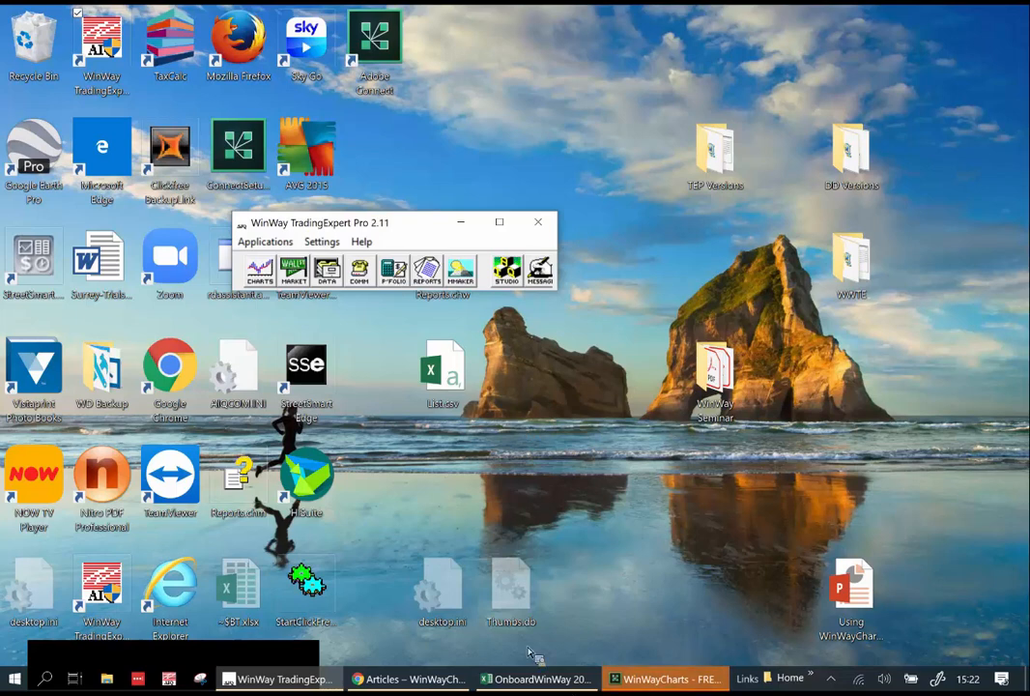
mouse_move(396, 325)
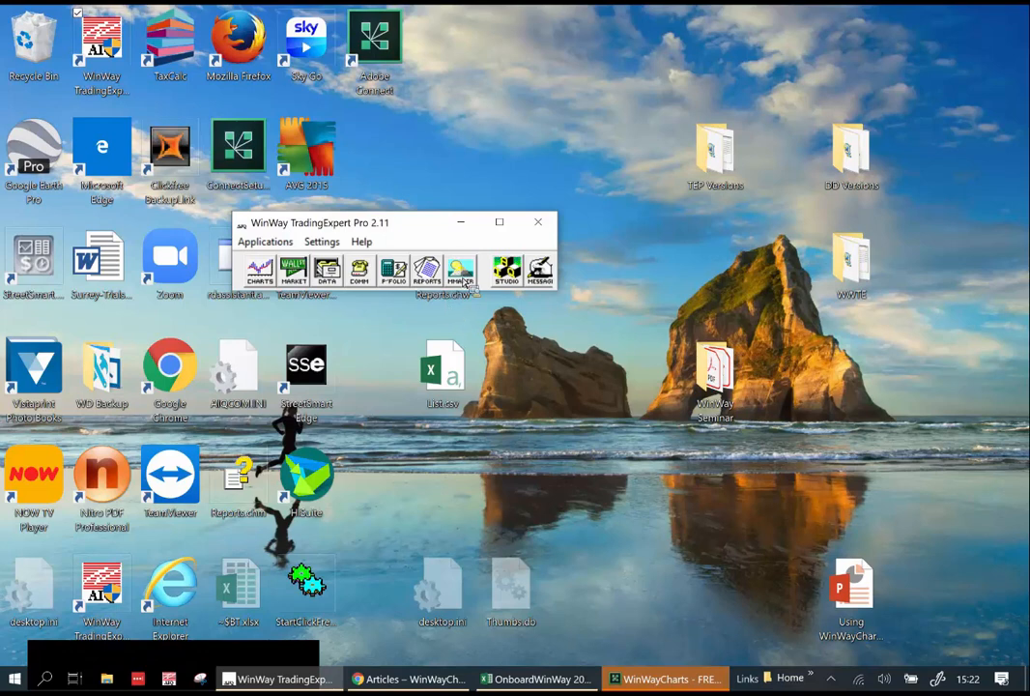
mouse_move(460, 269)
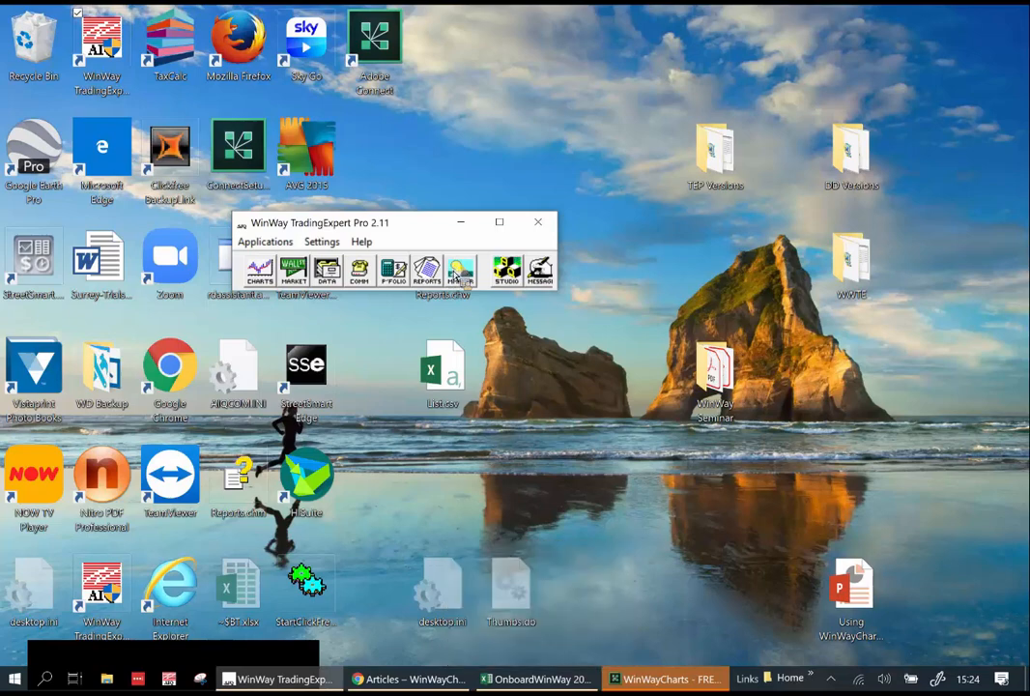
mouse_move(460, 270)
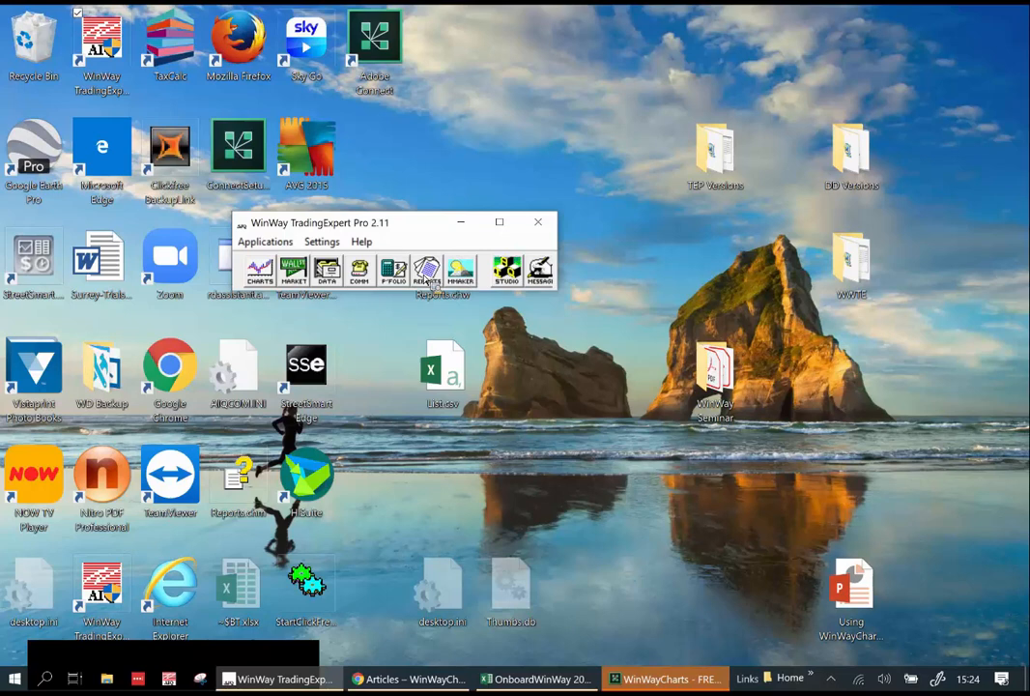
mouse_move(460, 273)
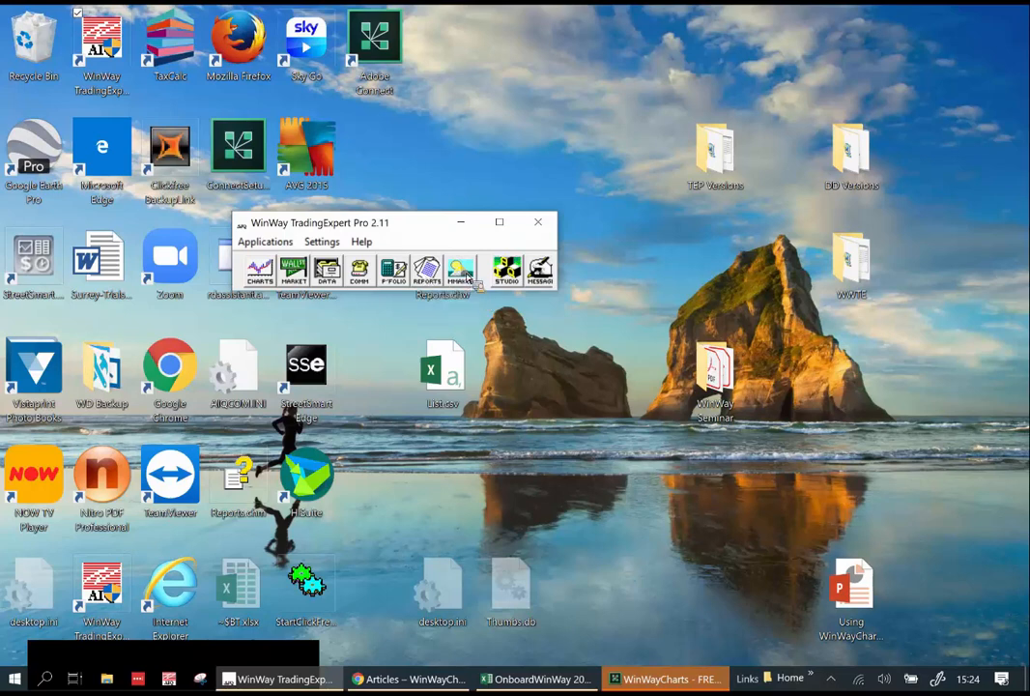
mouse_move(460, 271)
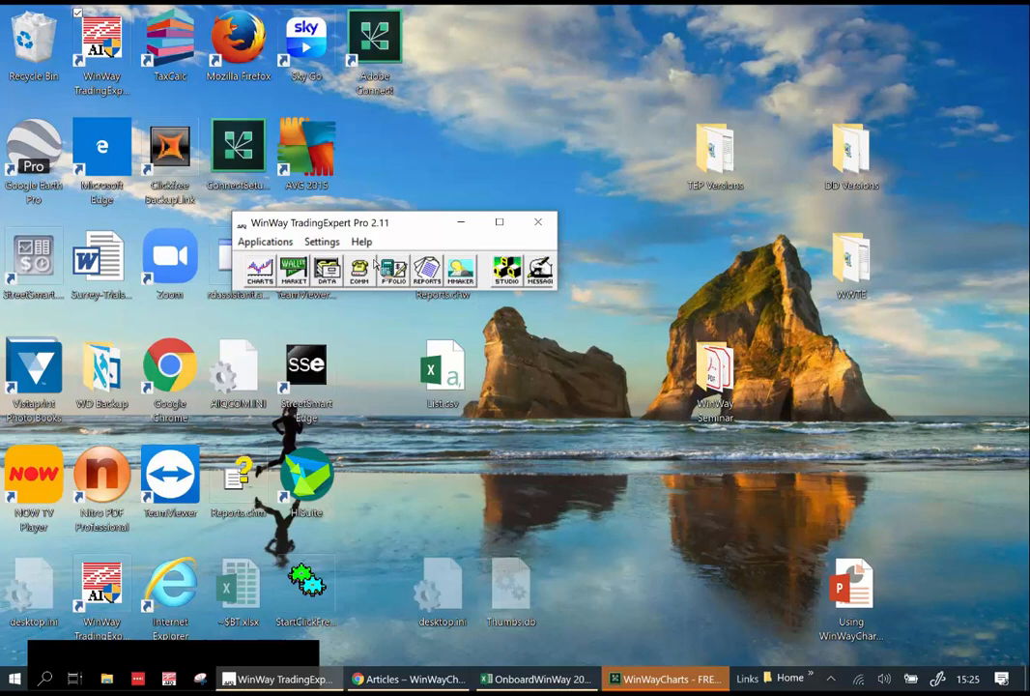
mouse_move(314, 299)
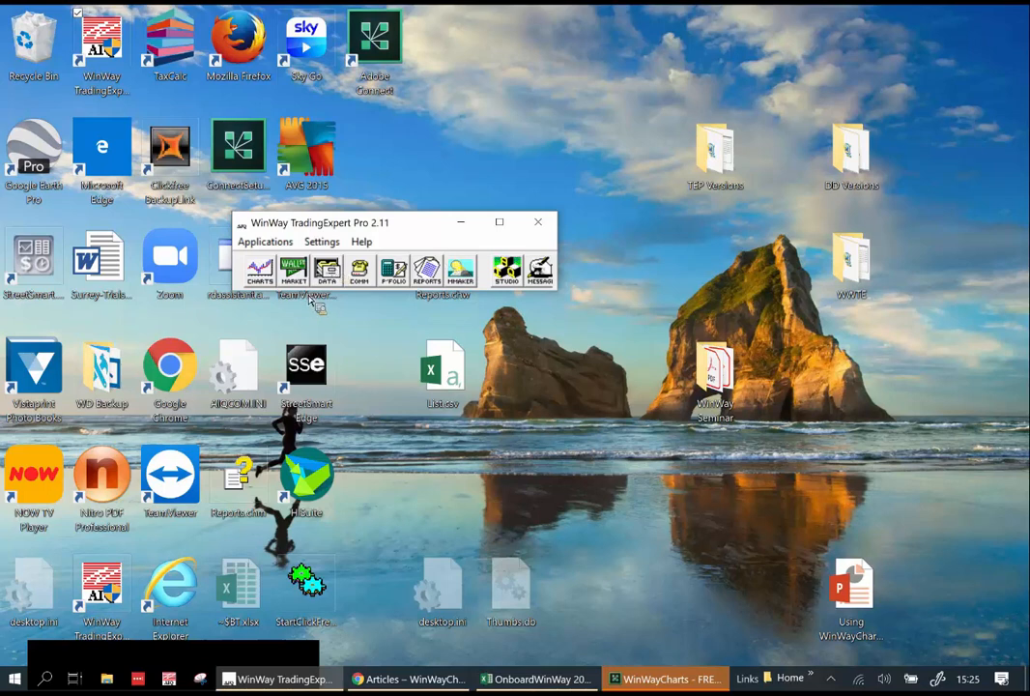
mouse_move(457, 344)
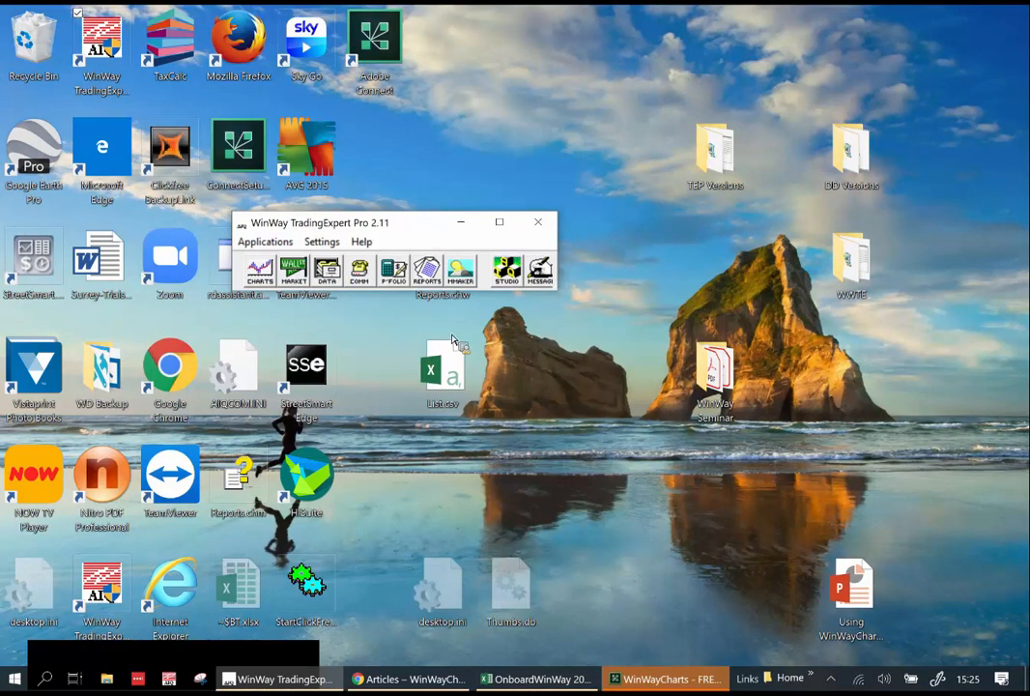